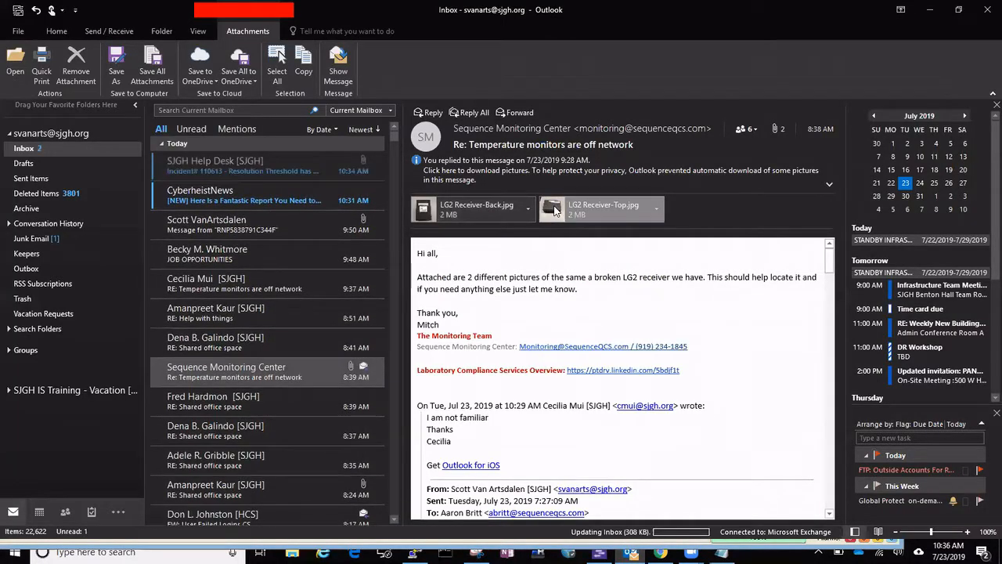
Open the LG2 Receiver-Back.jpg photo attachment in the Photos viewer.
double_click(603, 210)
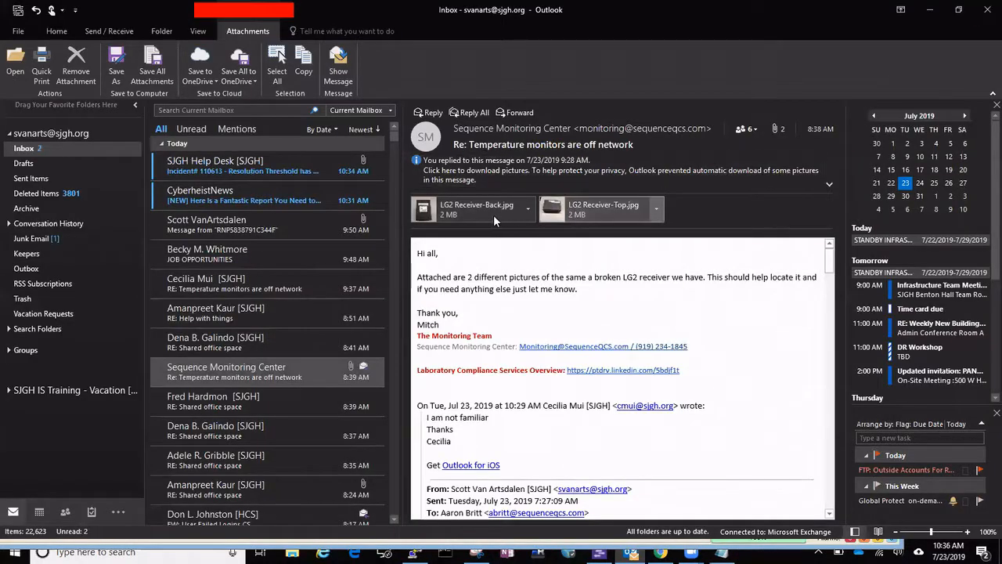
double_click(476, 209)
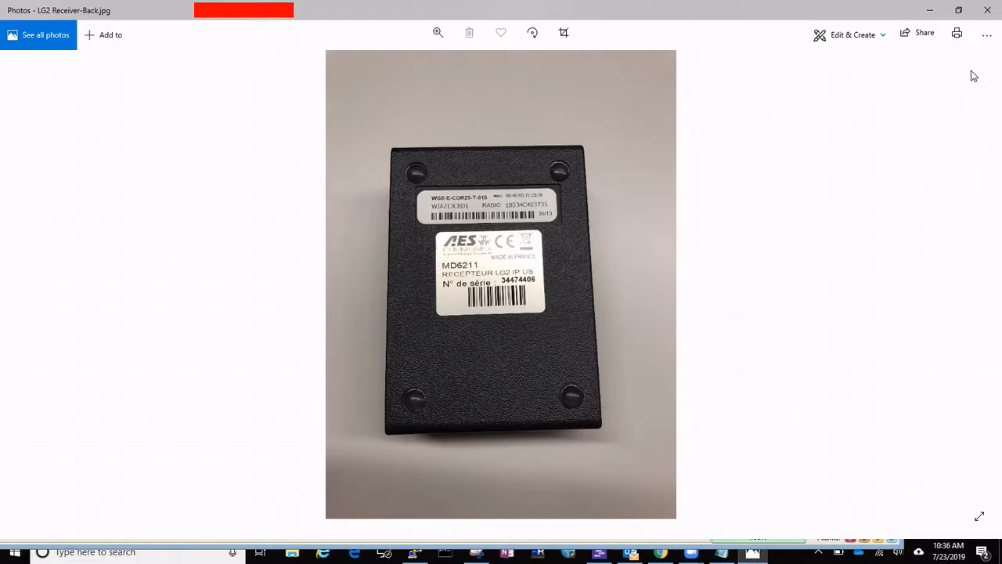
mouse_move(987, 11)
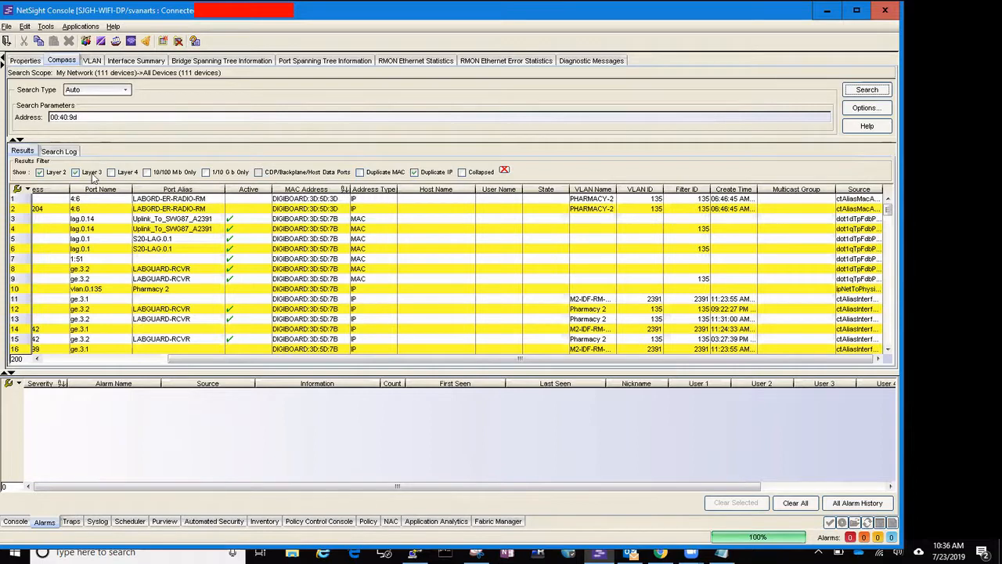
mouse_move(80, 209)
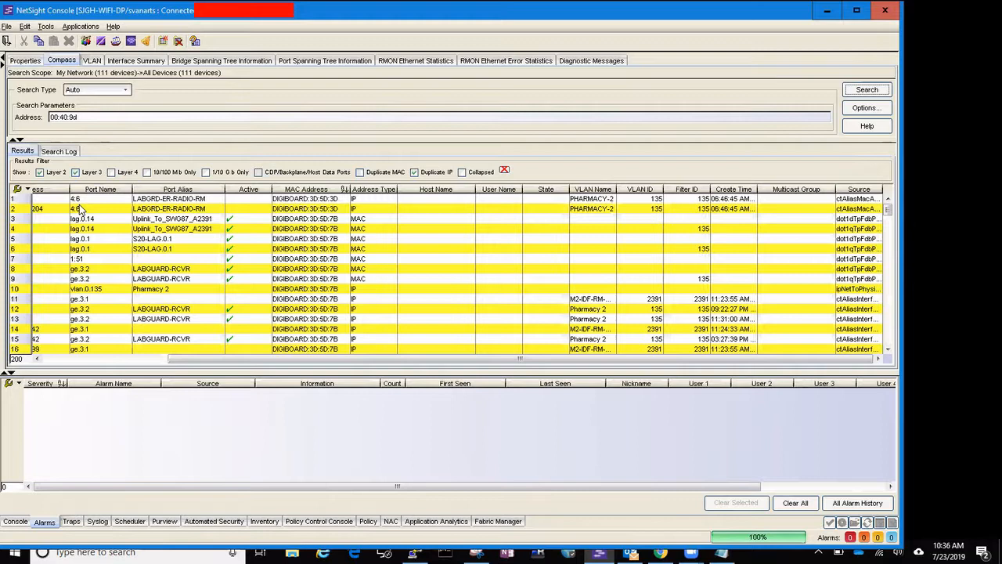
mouse_move(185, 209)
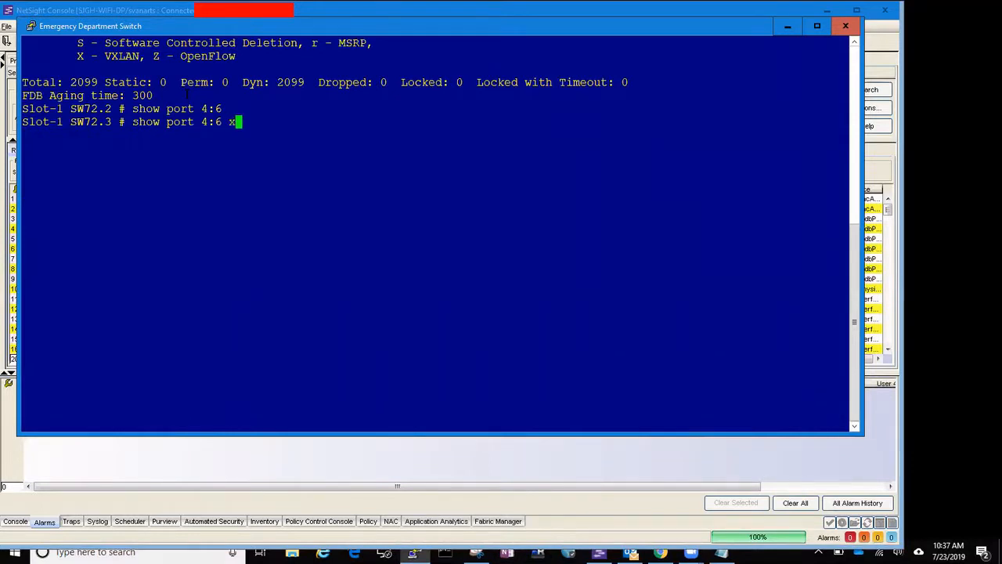
Continue the show port 4:6 command on the Emergency Department Switch CLI.
type("no")
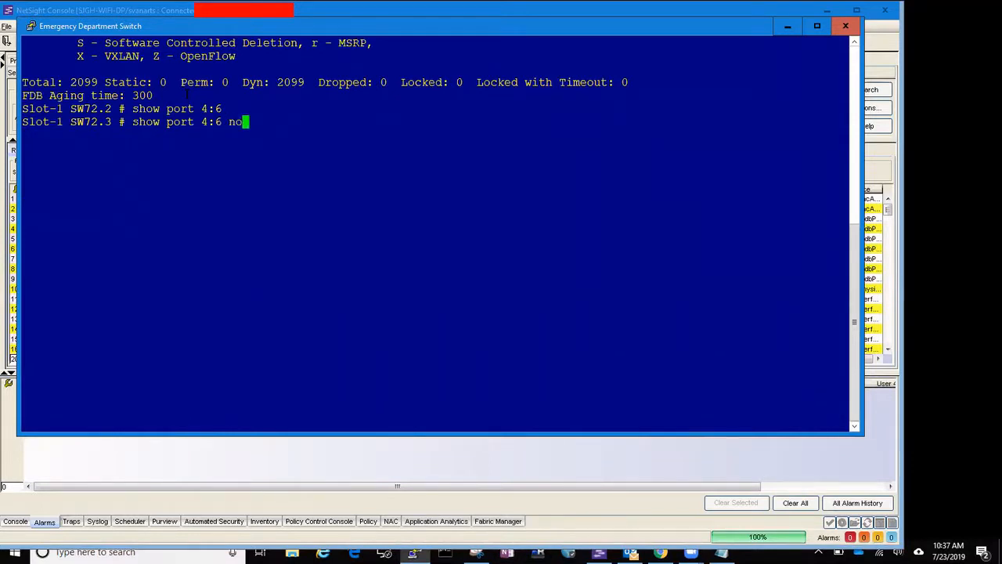